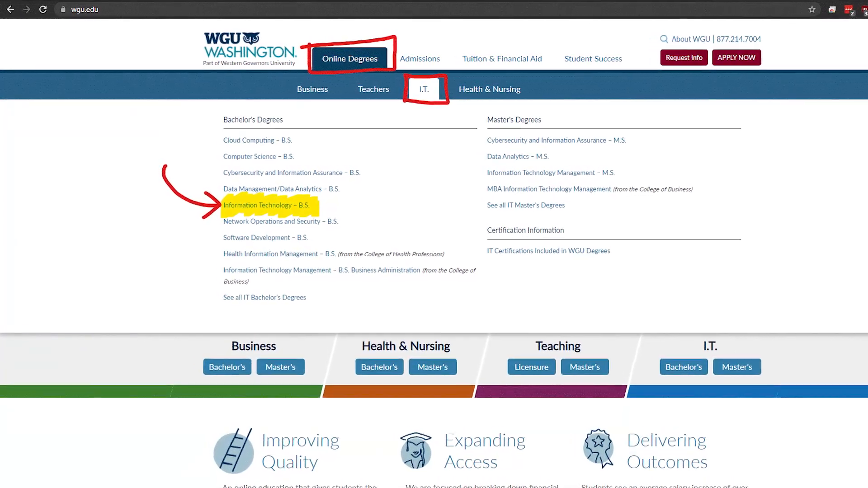
Step: Show the Tuition & Financial Aid overview with WGU's flat-rate per-term pricing structure
{"action": "left_click", "coordinate": [502, 58]}
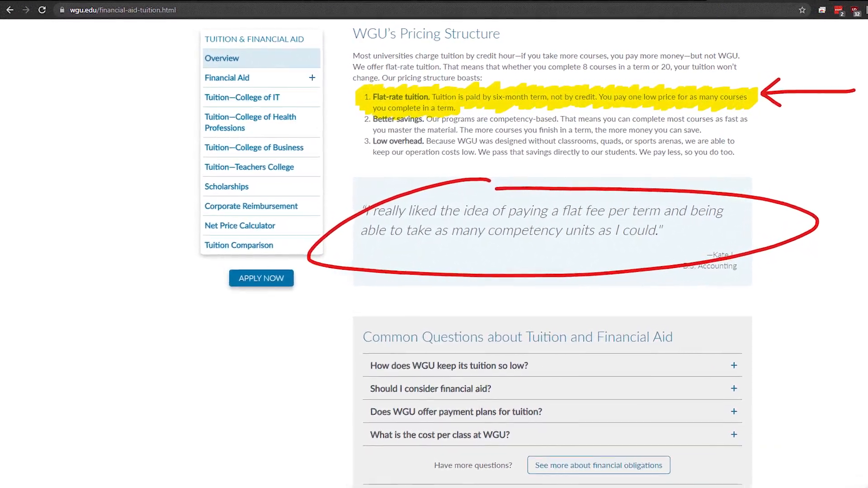